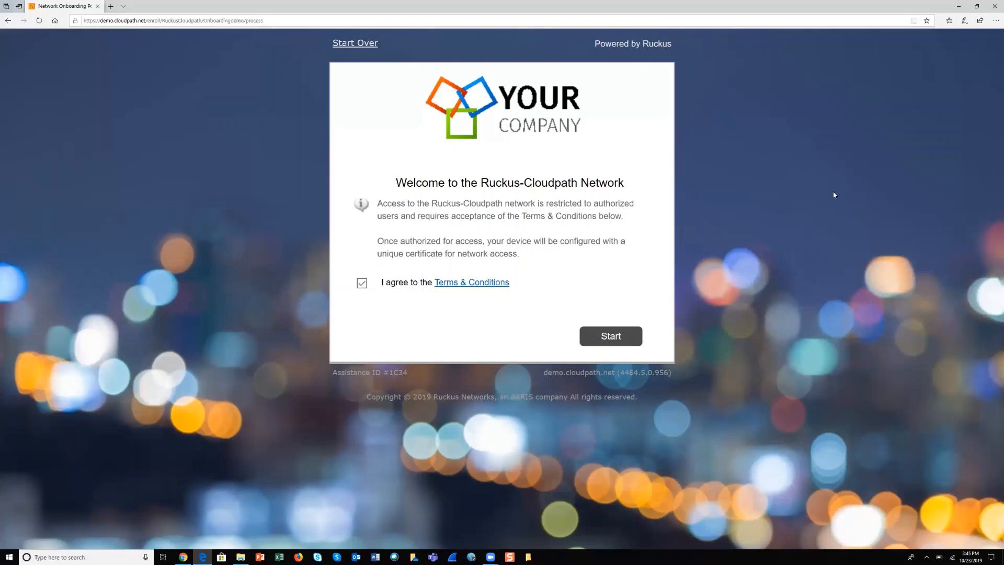
mouse_move(832, 188)
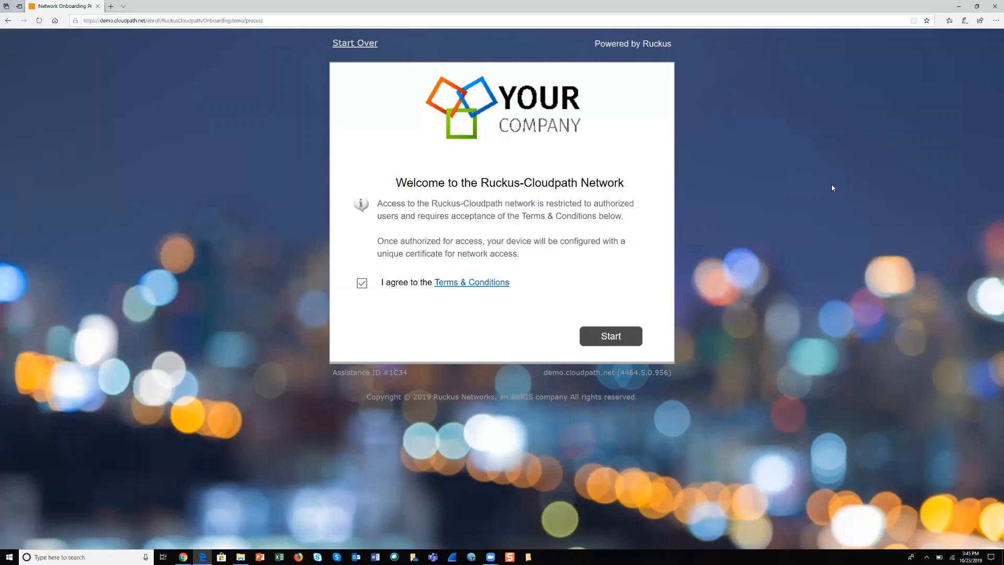
mouse_move(617, 240)
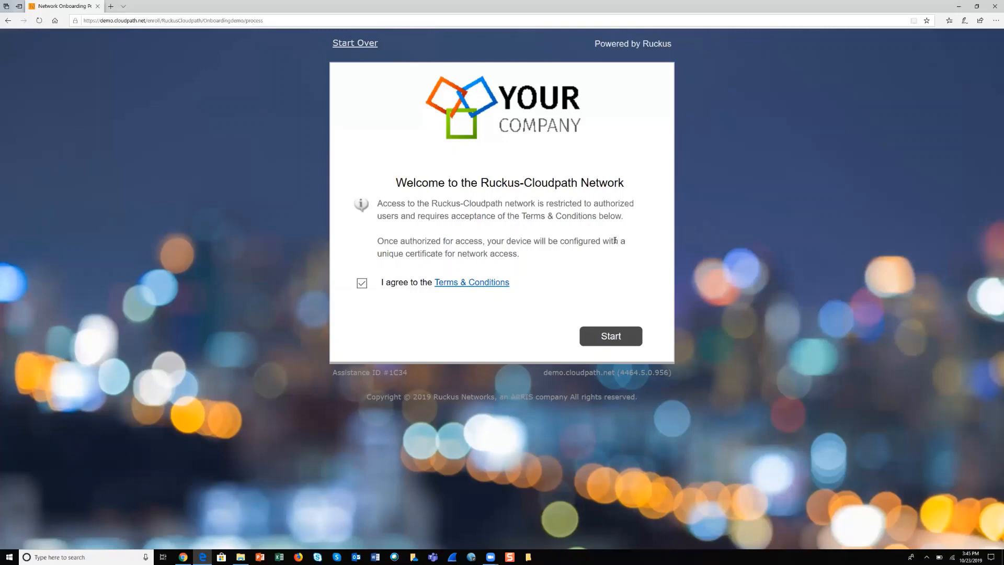
mouse_move(621, 294)
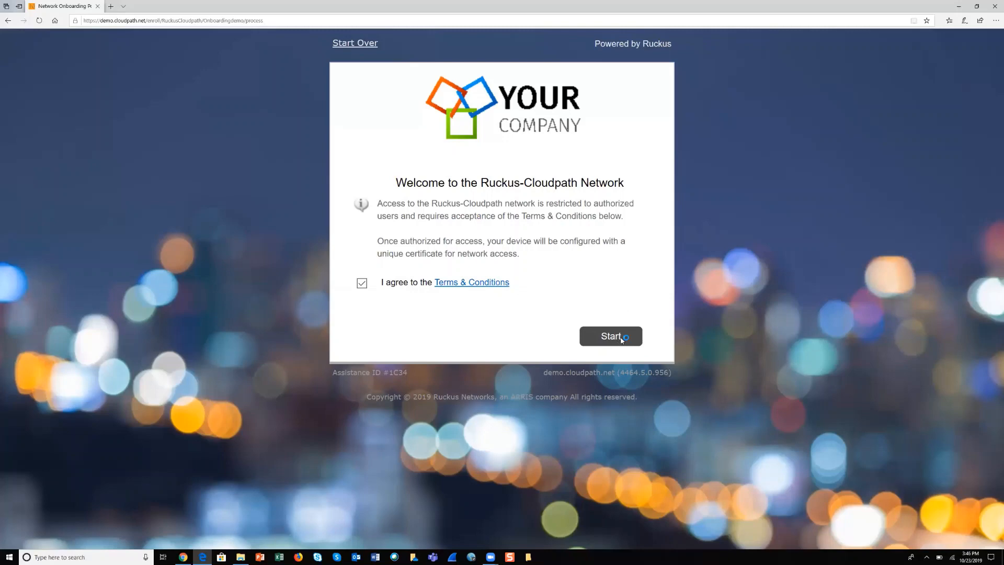
- Start enrollment after accepting the terms and choose the Visitors (Guest Users) path
click(611, 336)
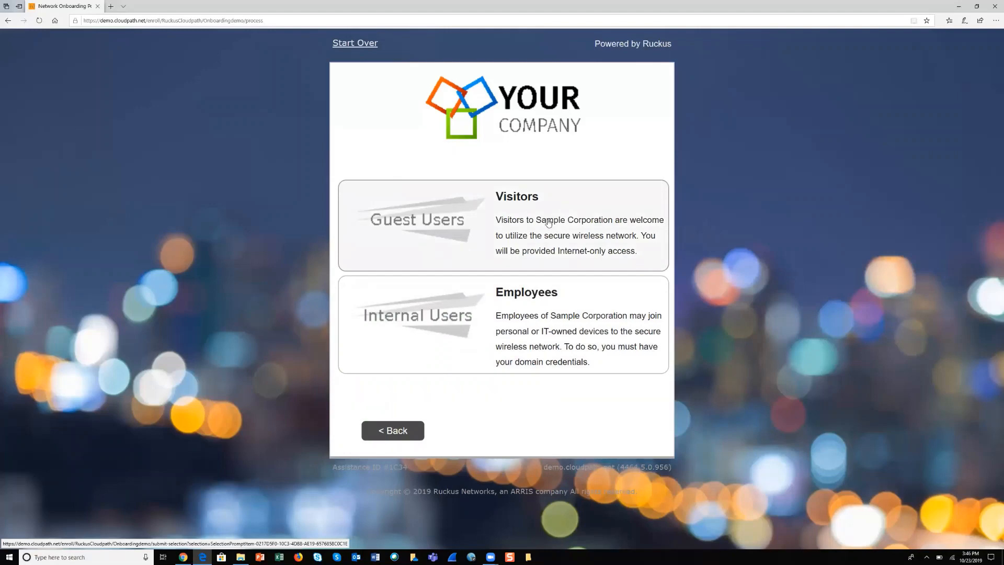
click(503, 226)
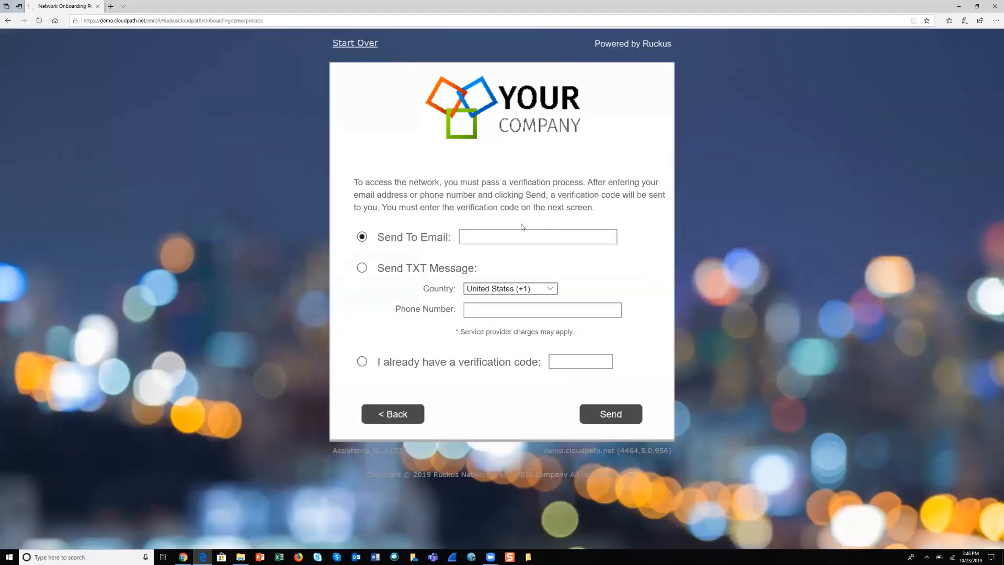
- Request a verification code by TXT message to the phone number starting 650
click(362, 267)
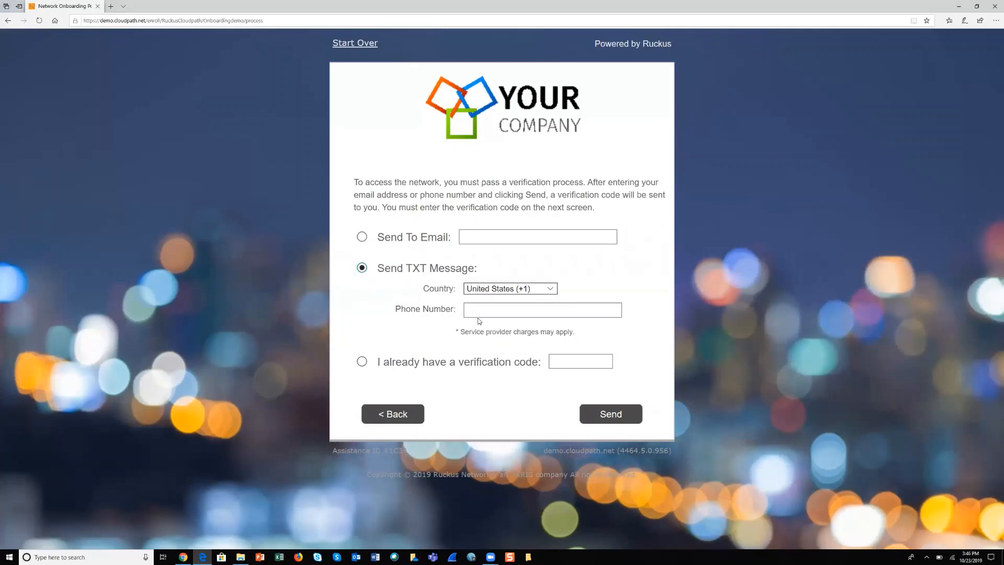
click(542, 310)
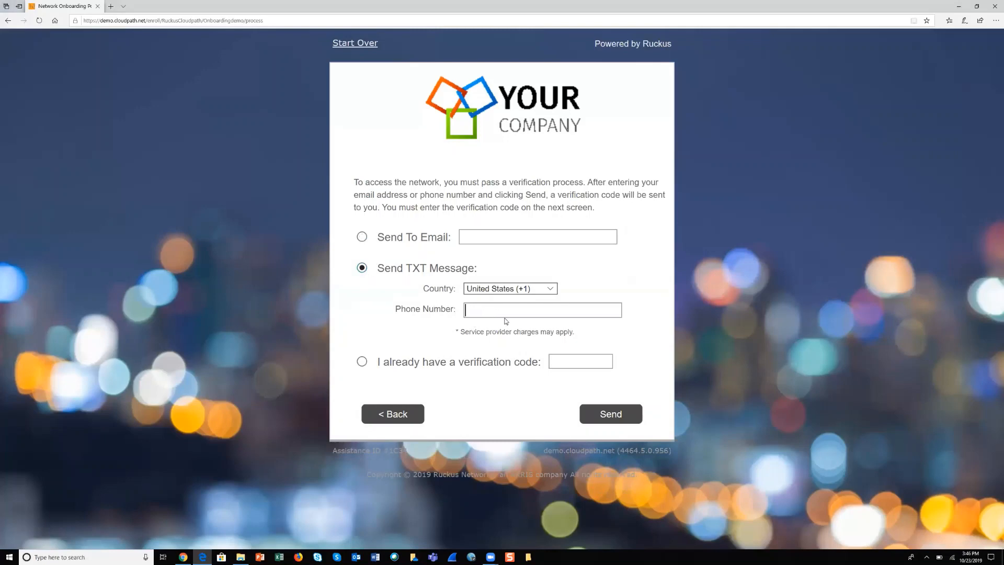
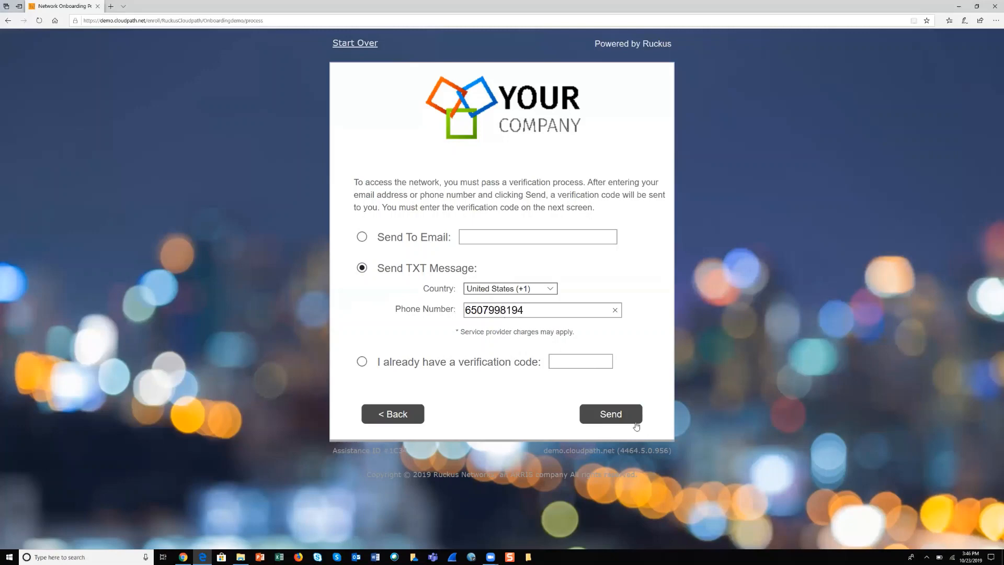
click(610, 414)
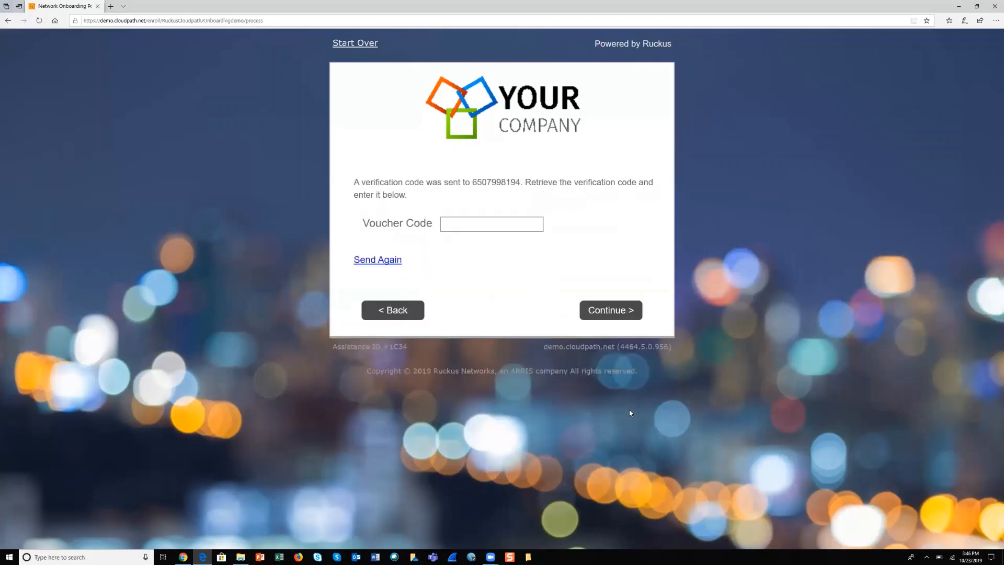
mouse_move(521, 274)
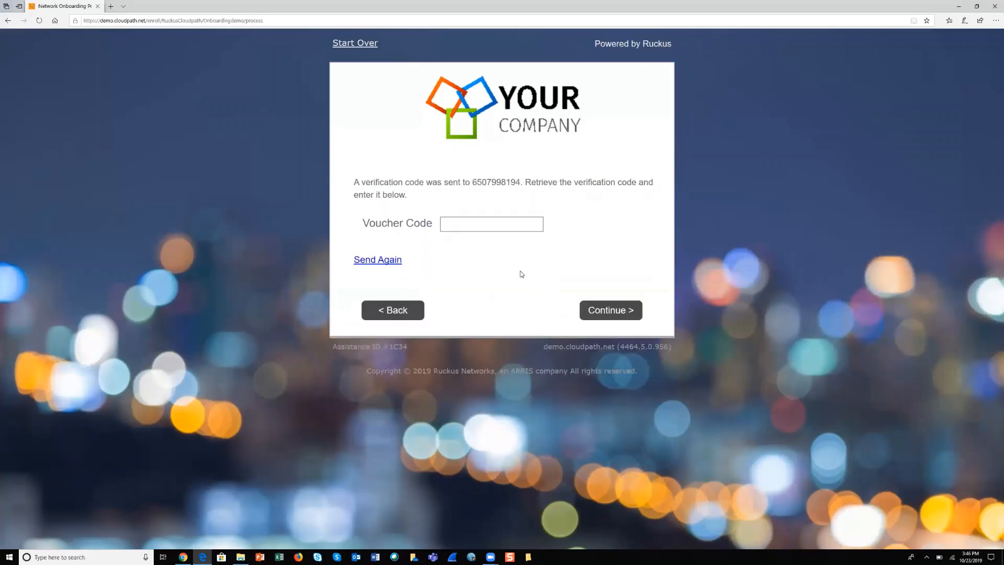
- Enter the received voucher code and continue to the Enrollment Complete page
text(•)
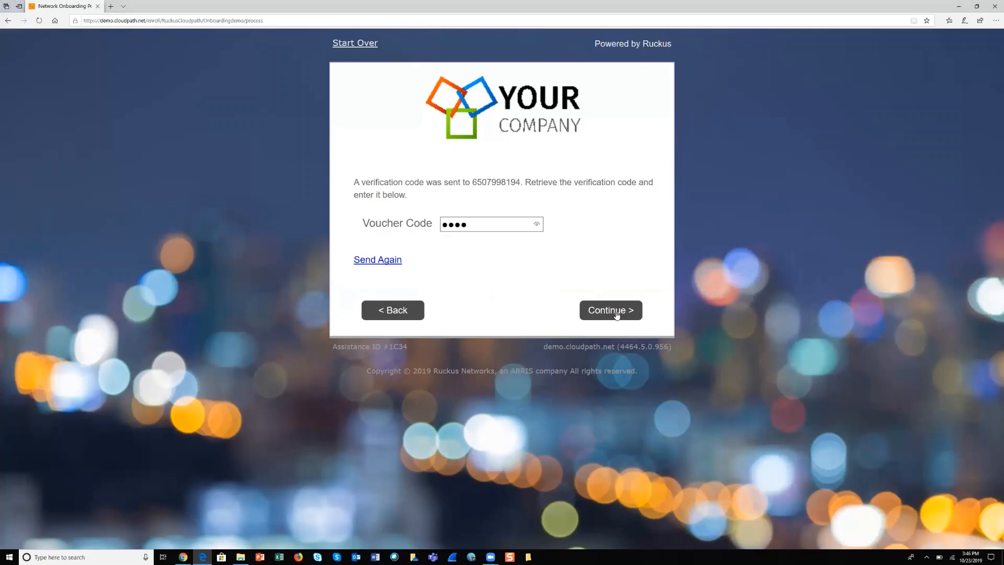
click(611, 310)
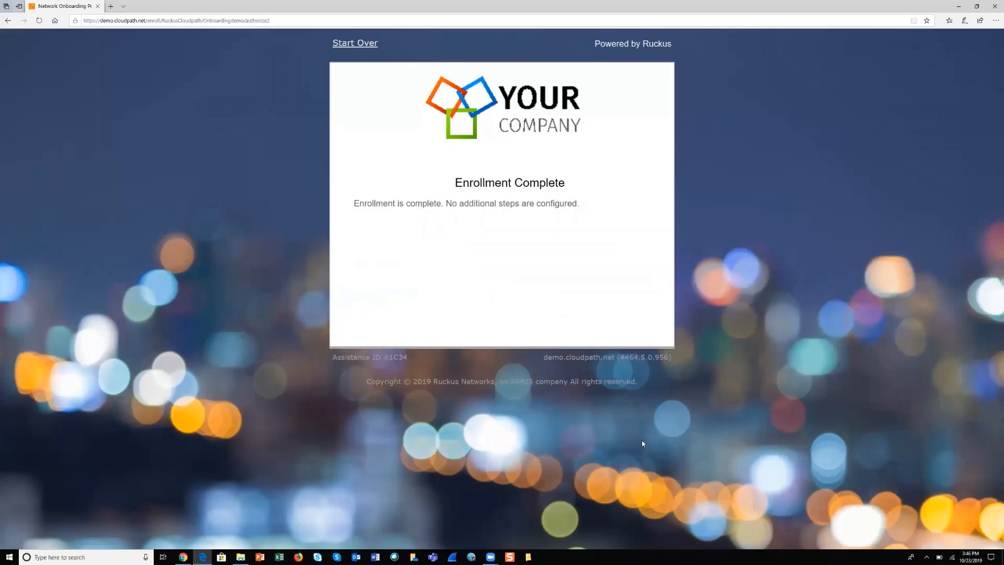
mouse_move(645, 448)
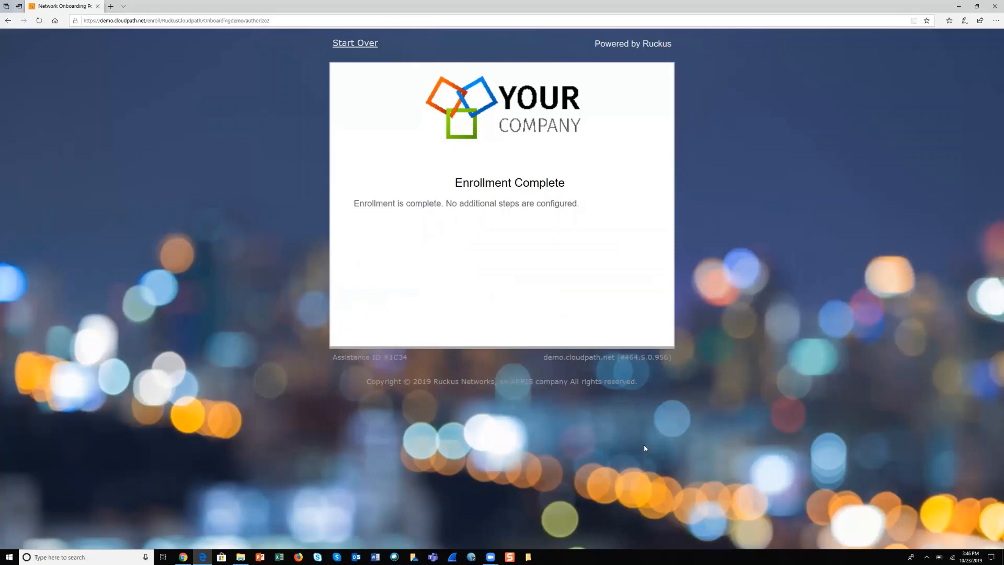